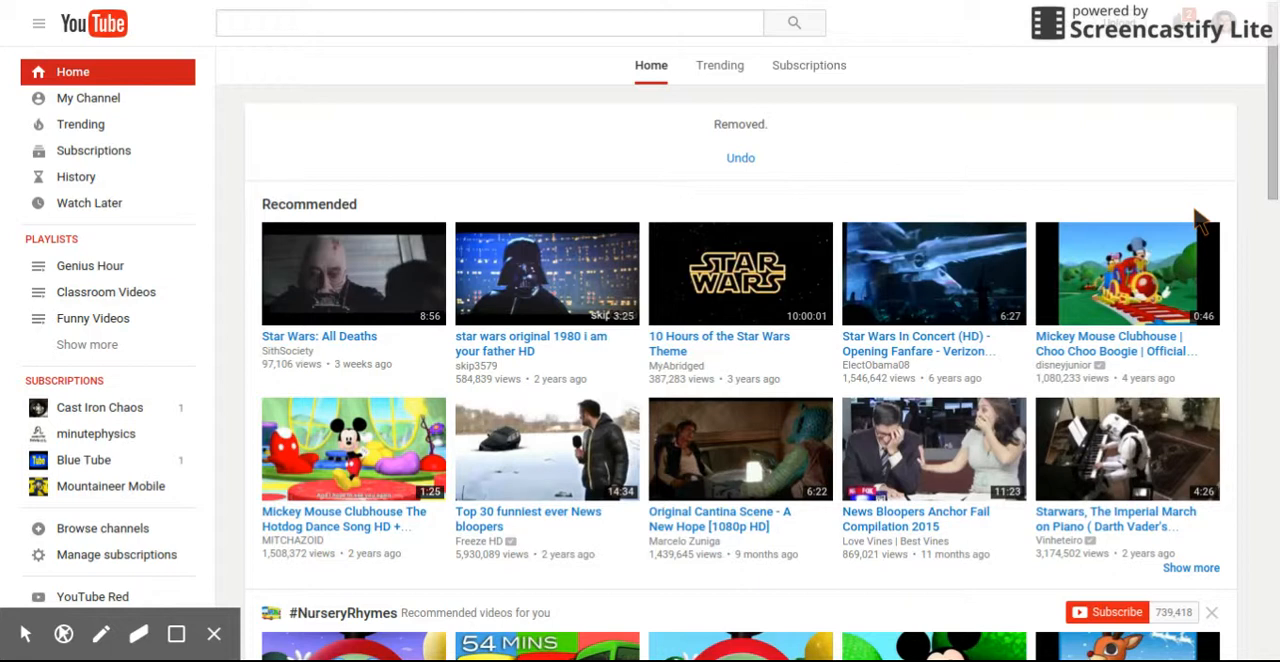
mouse_move(775, 133)
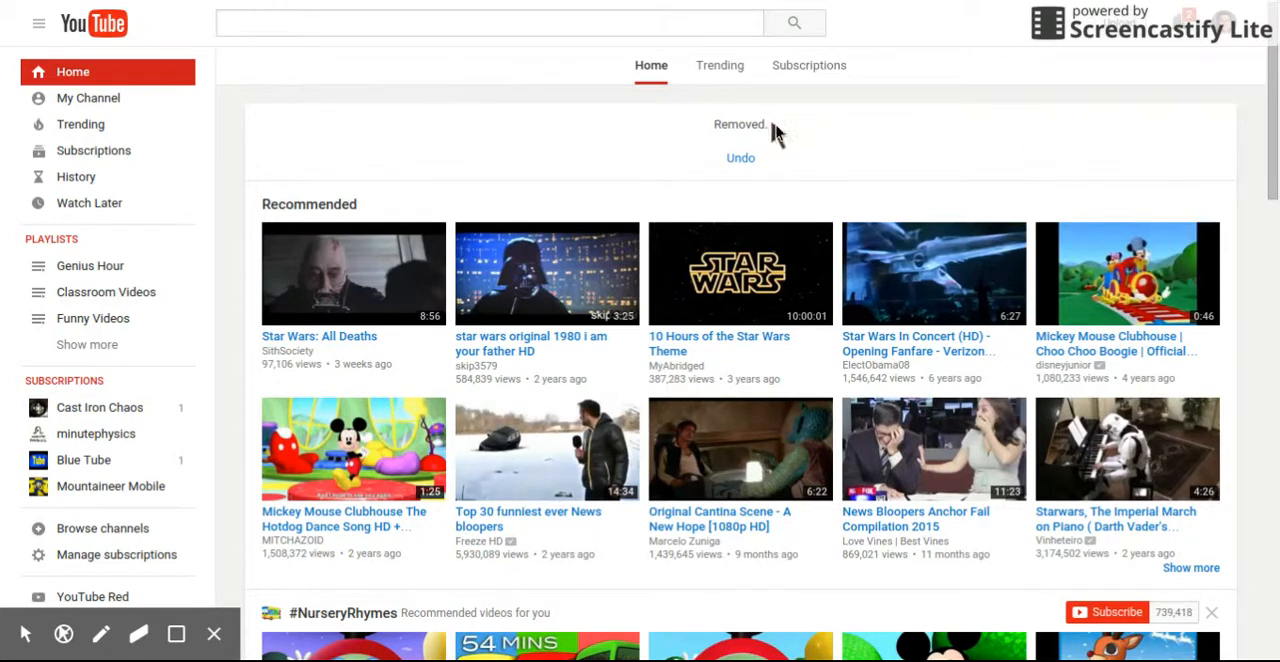
mouse_move(388, 152)
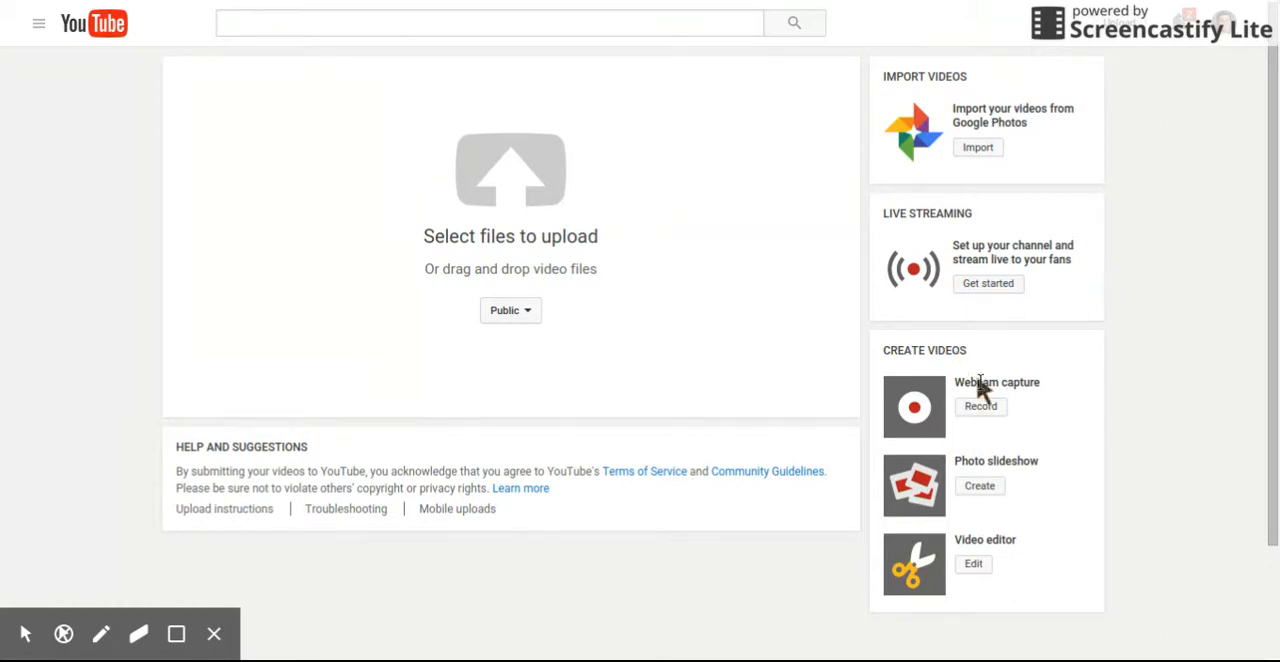
mouse_move(960, 422)
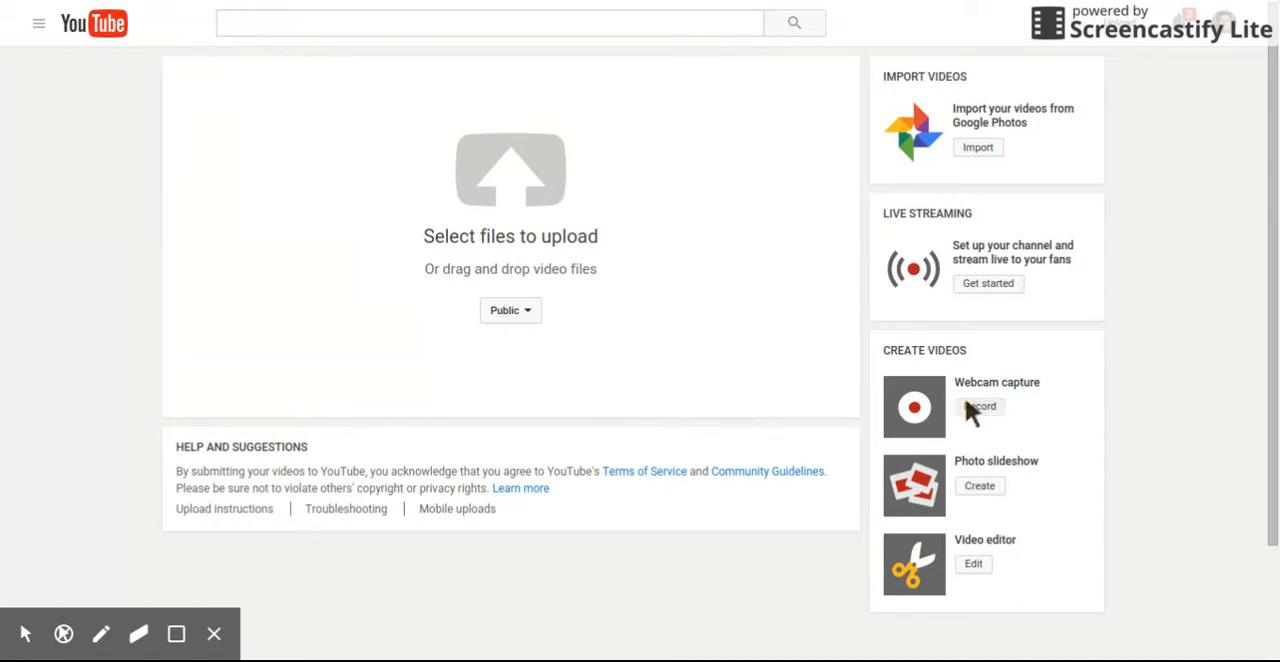
Start YouTube's webcam capture, showing the notice that webcam uploads end after January 16, 2016
left_click(979, 406)
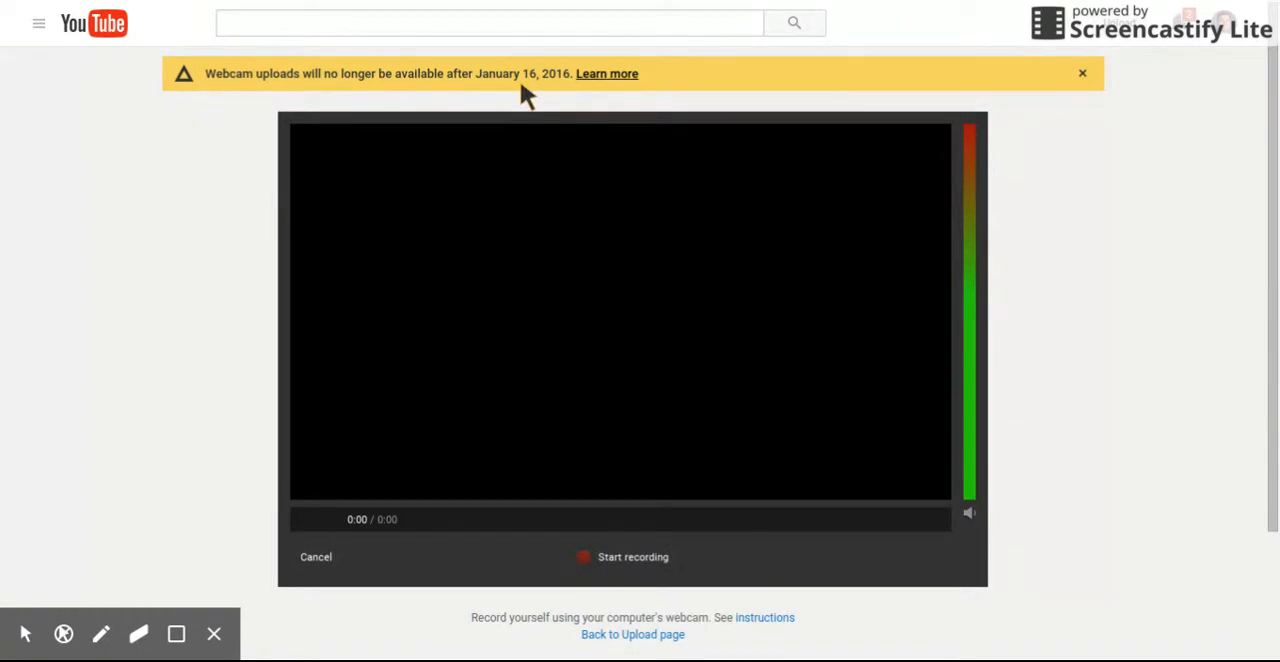
mouse_move(580, 388)
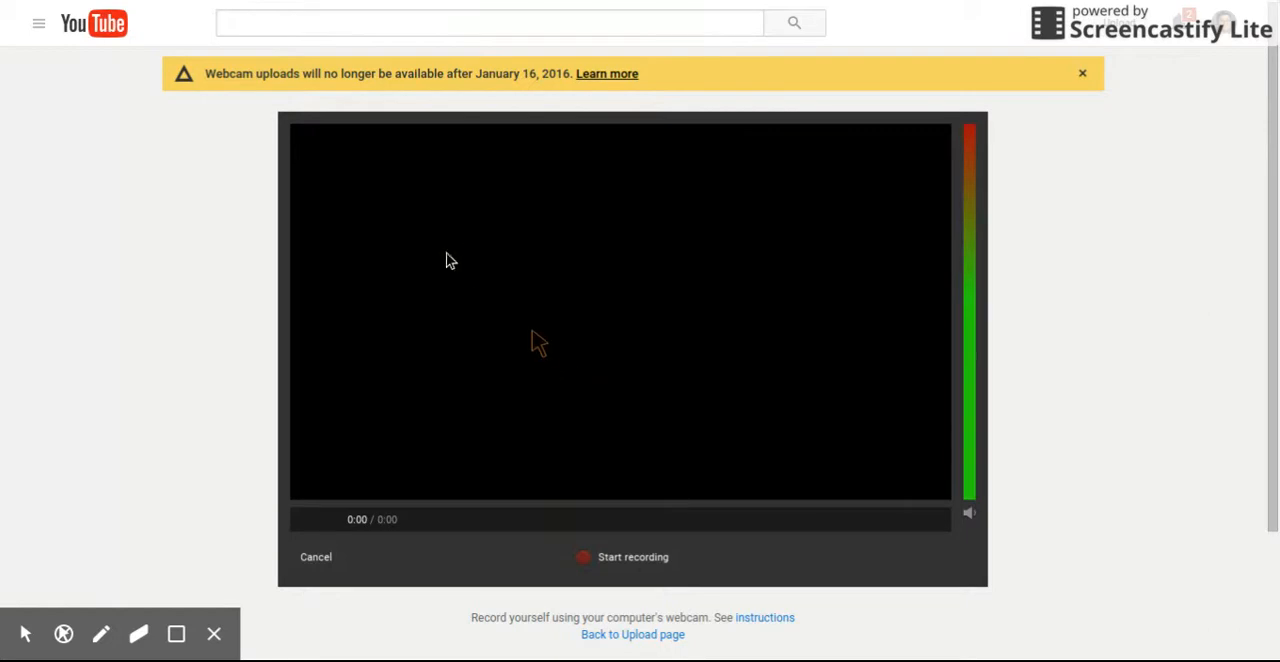
mouse_move(430, 252)
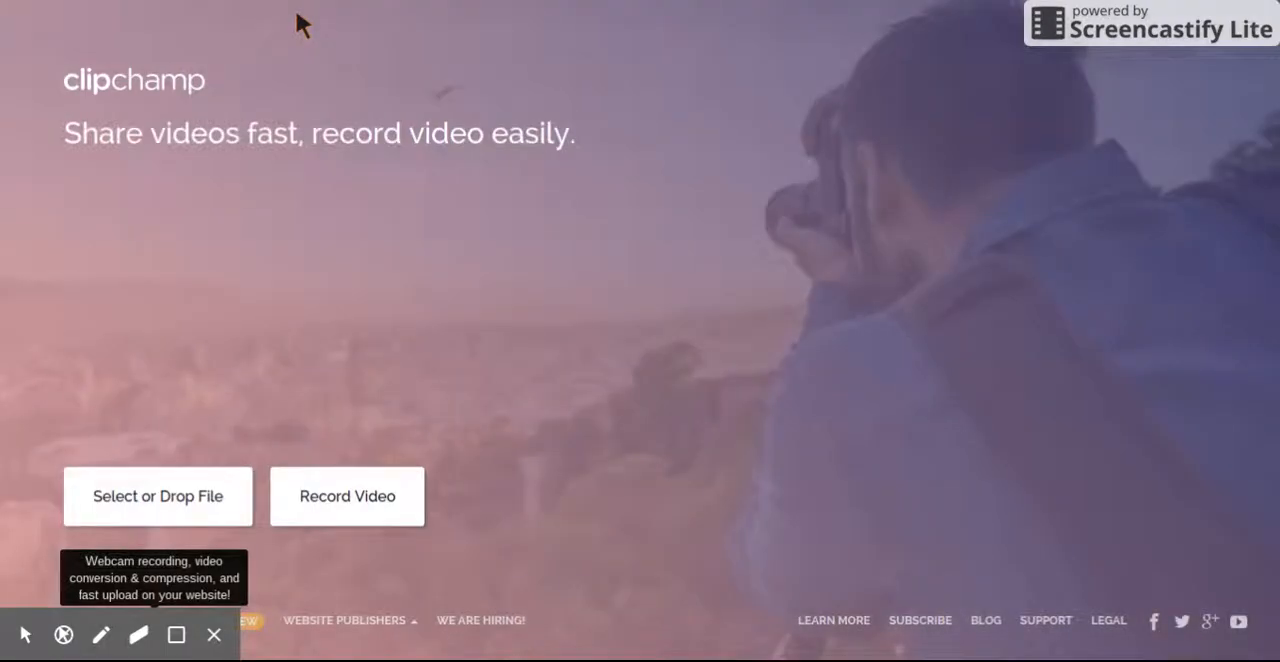
Go to the Clipchamp home page with its select-a-file and record-video options
left_click(347, 496)
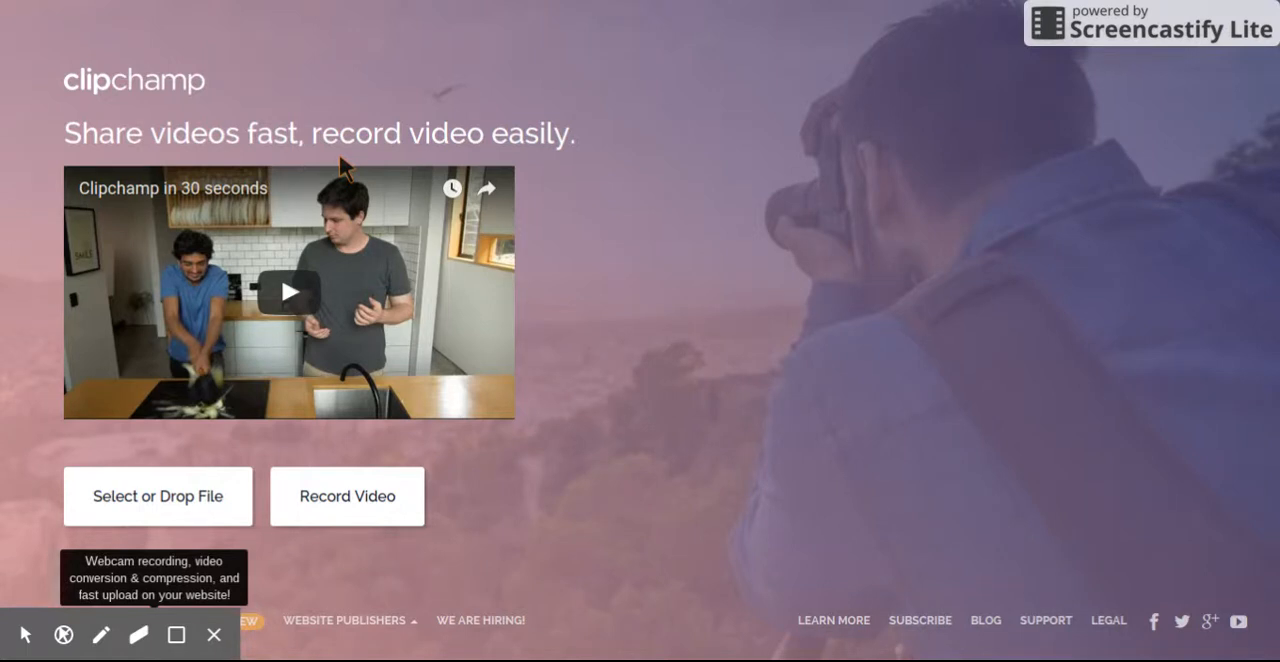
mouse_move(728, 135)
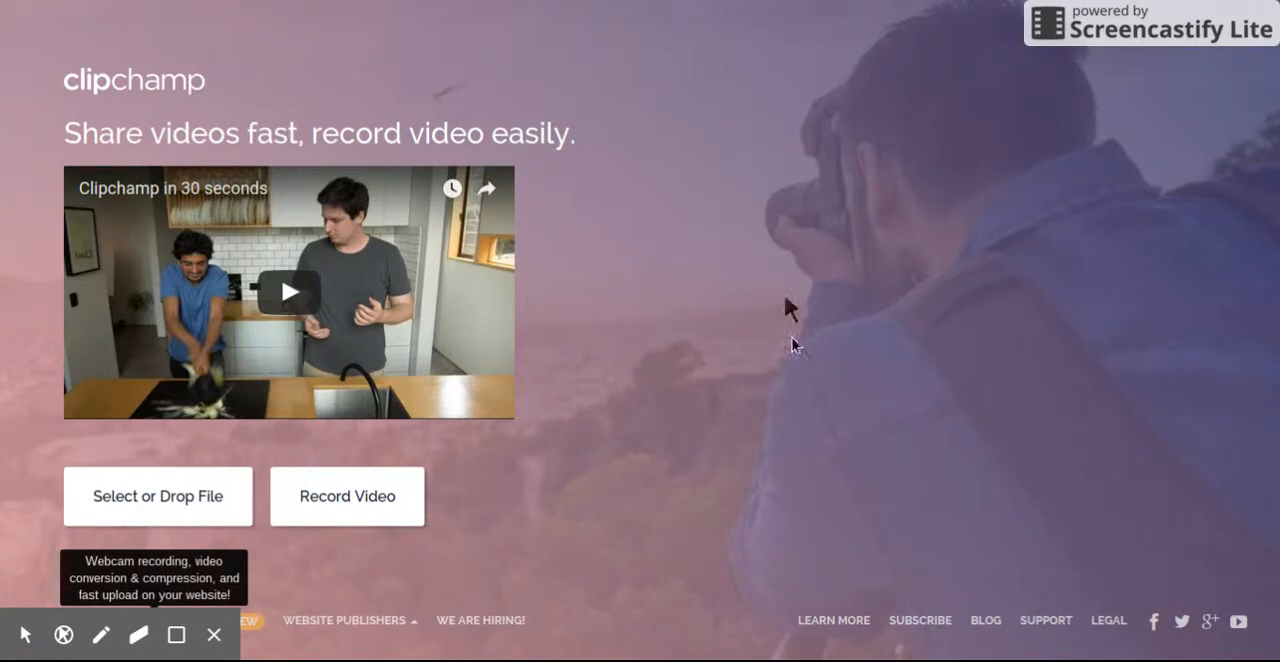
mouse_move(425, 495)
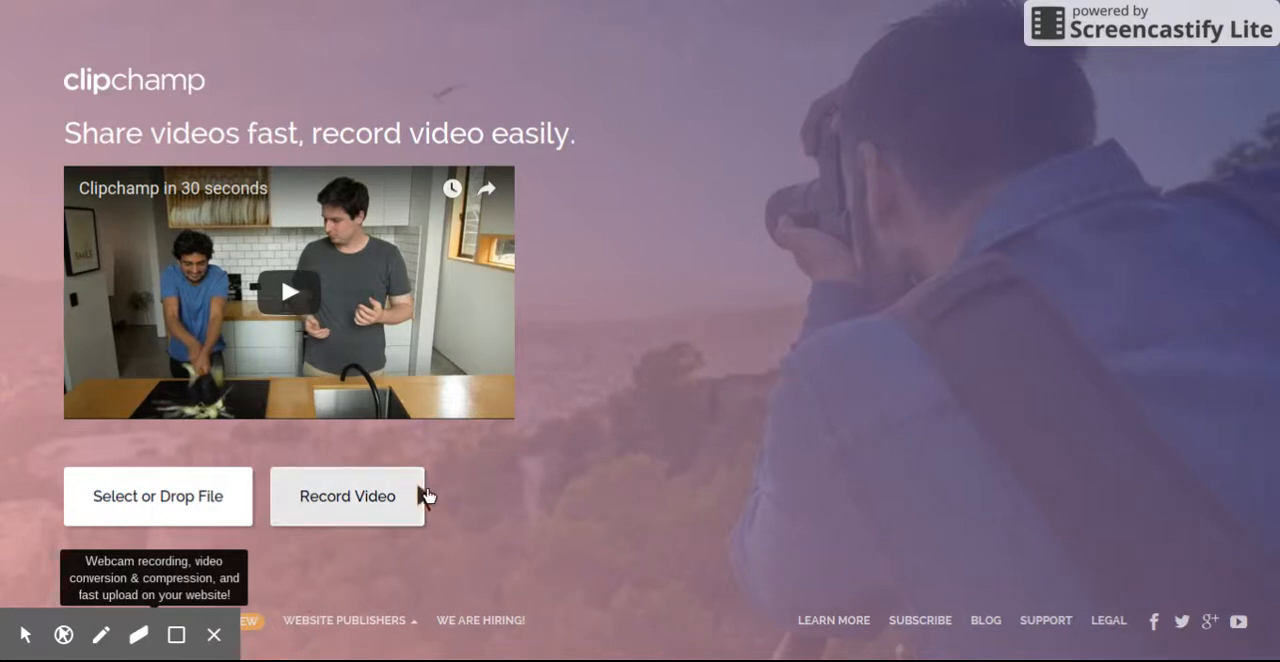
Start Clipchamp's webcam recorder with a live preview and confirm the 480p quality setting
left_click(347, 496)
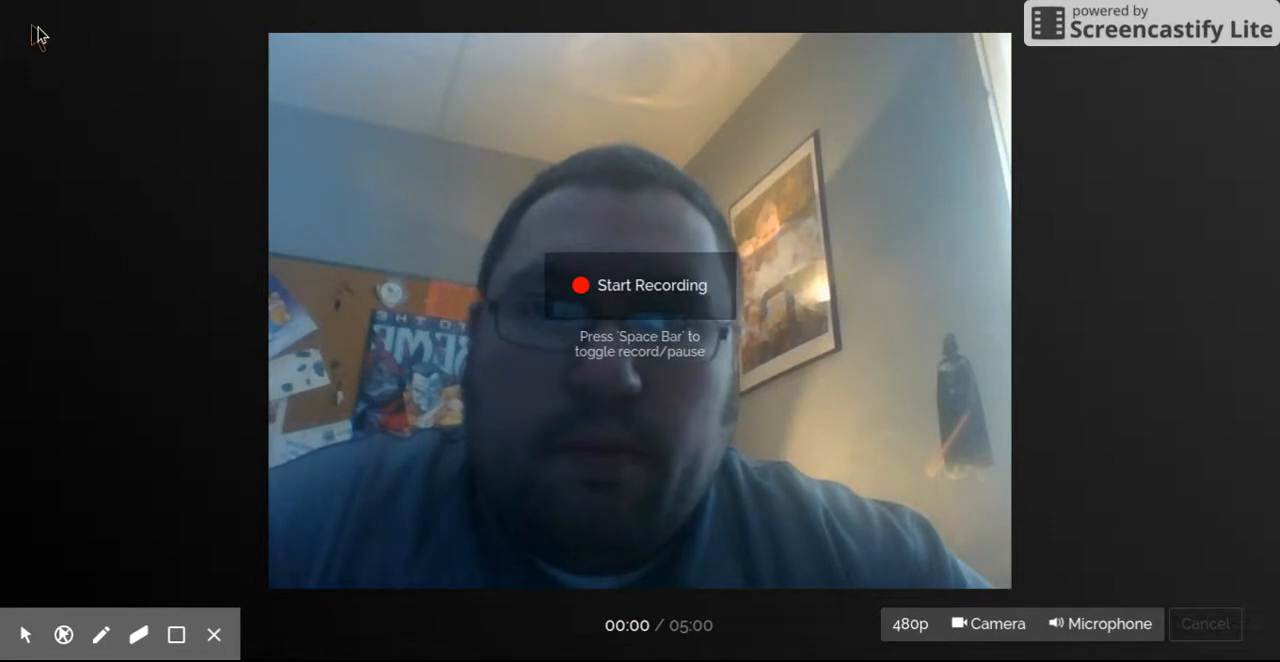
mouse_move(142, 30)
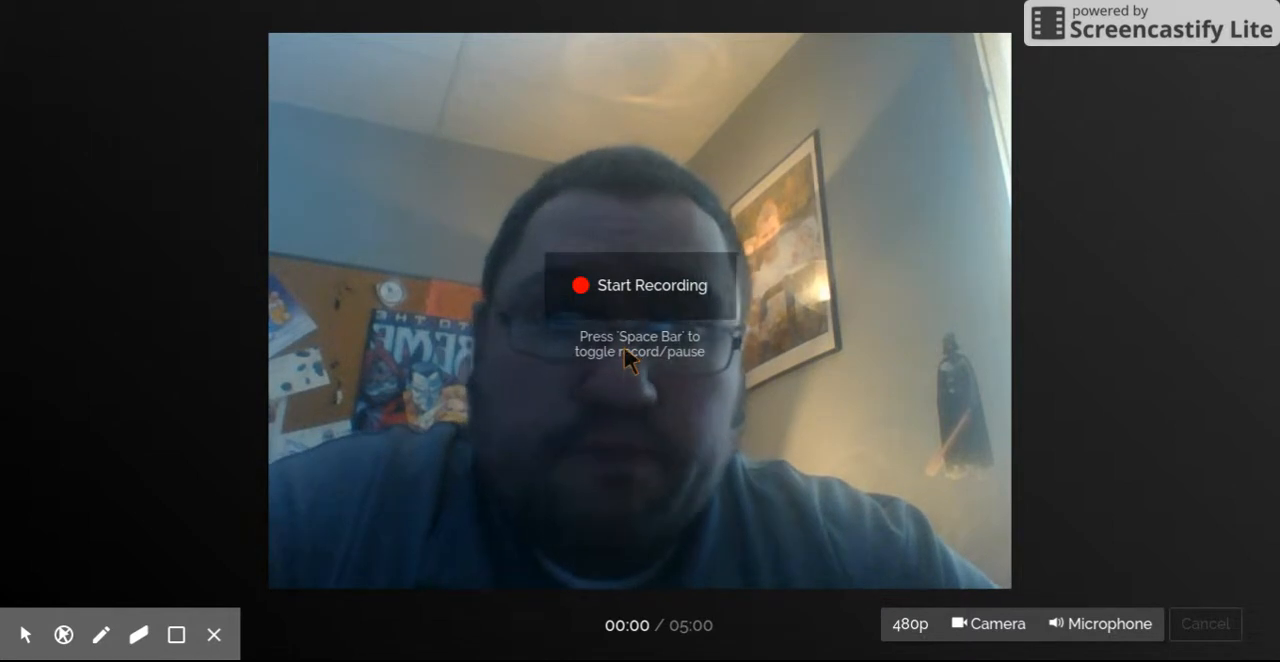
mouse_move(881, 632)
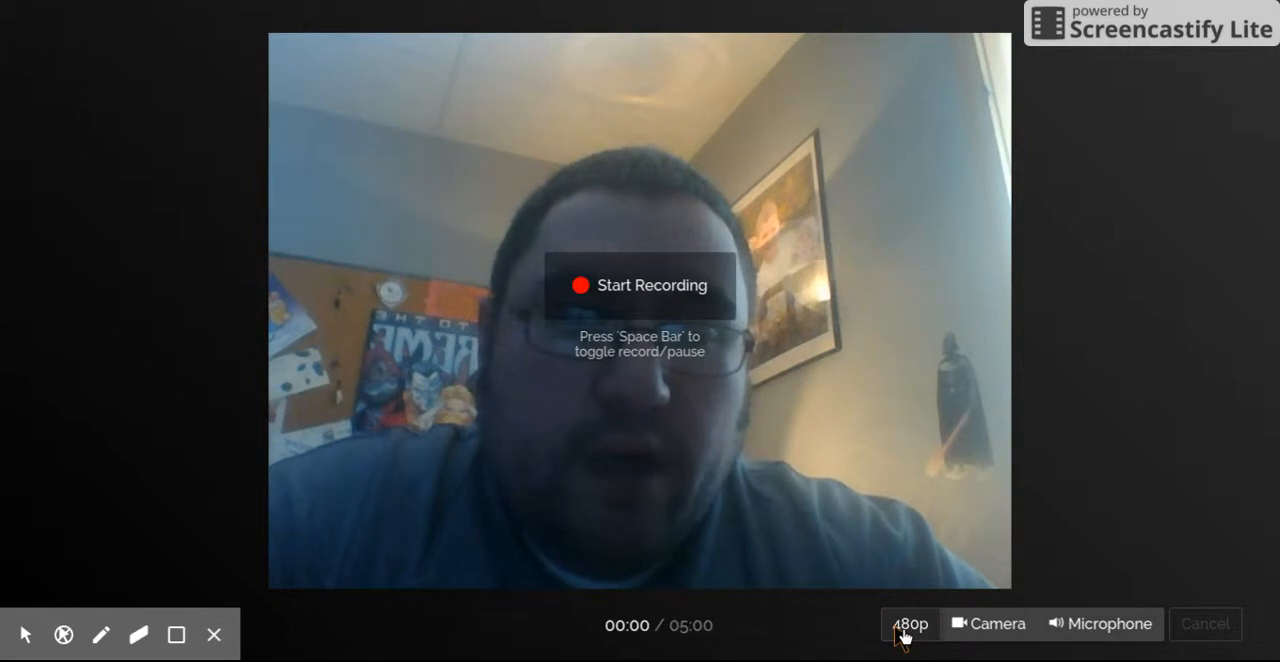
left_click(908, 623)
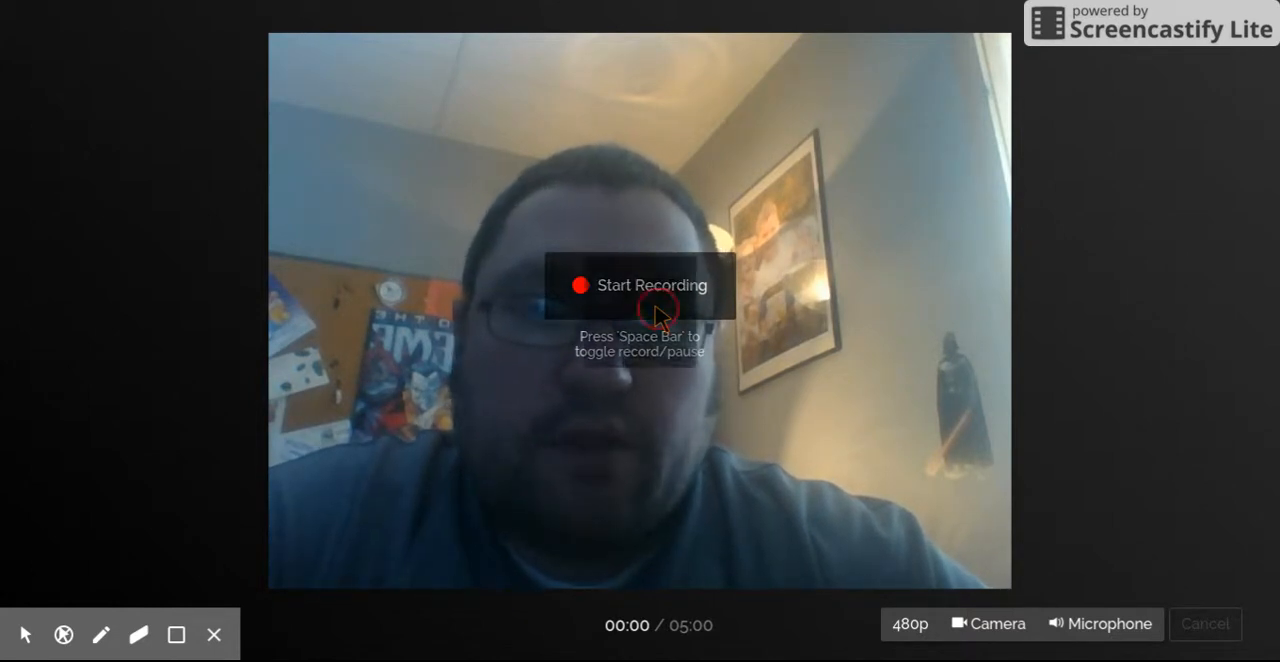
Record a few seconds of webcam footage and finish the recording for processing
left_click(640, 285)
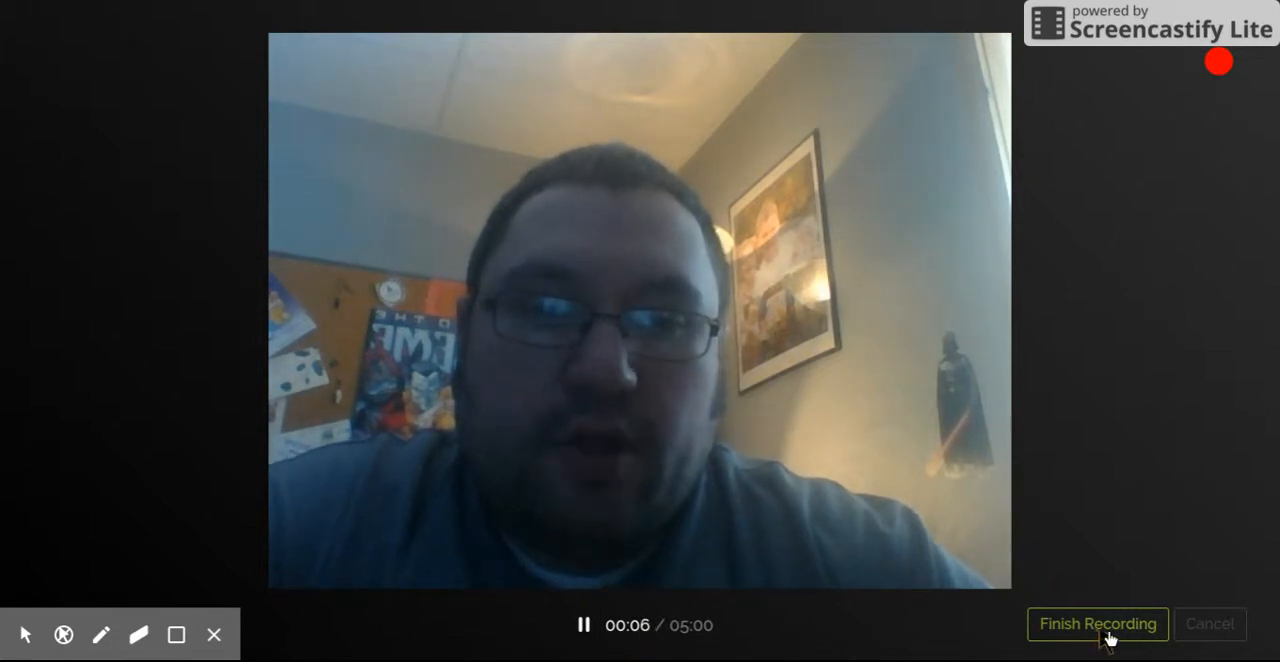
left_click(1097, 623)
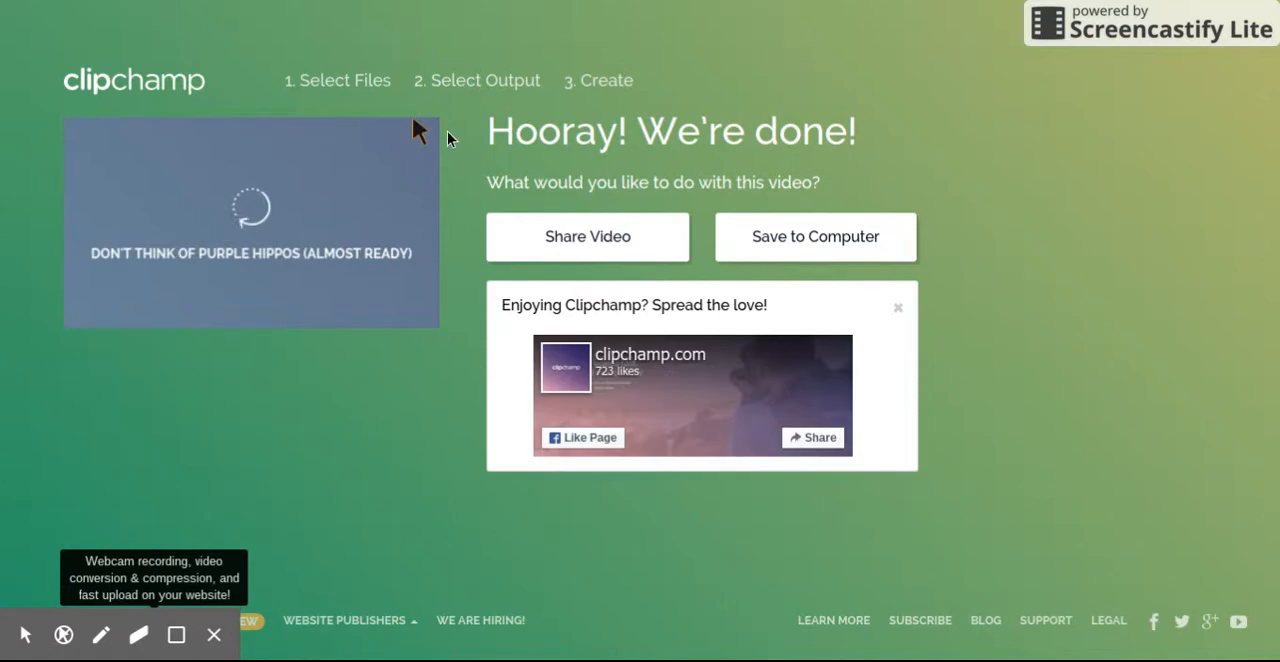
mouse_move(683, 265)
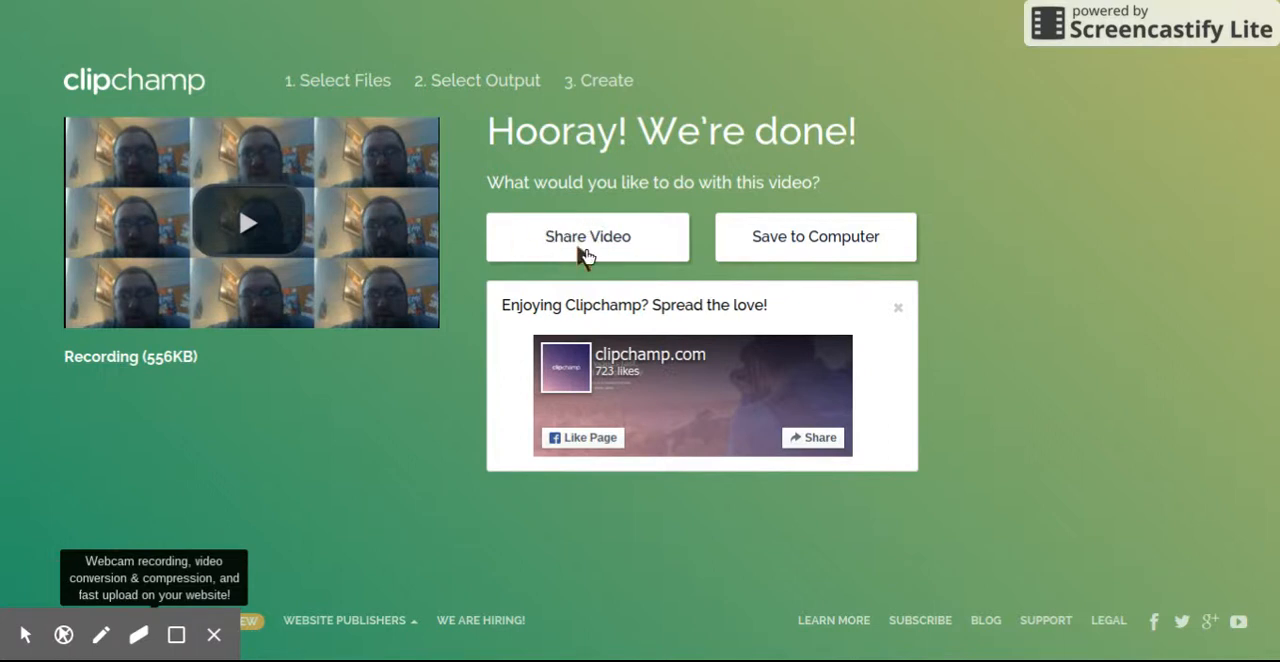
mouse_move(621, 248)
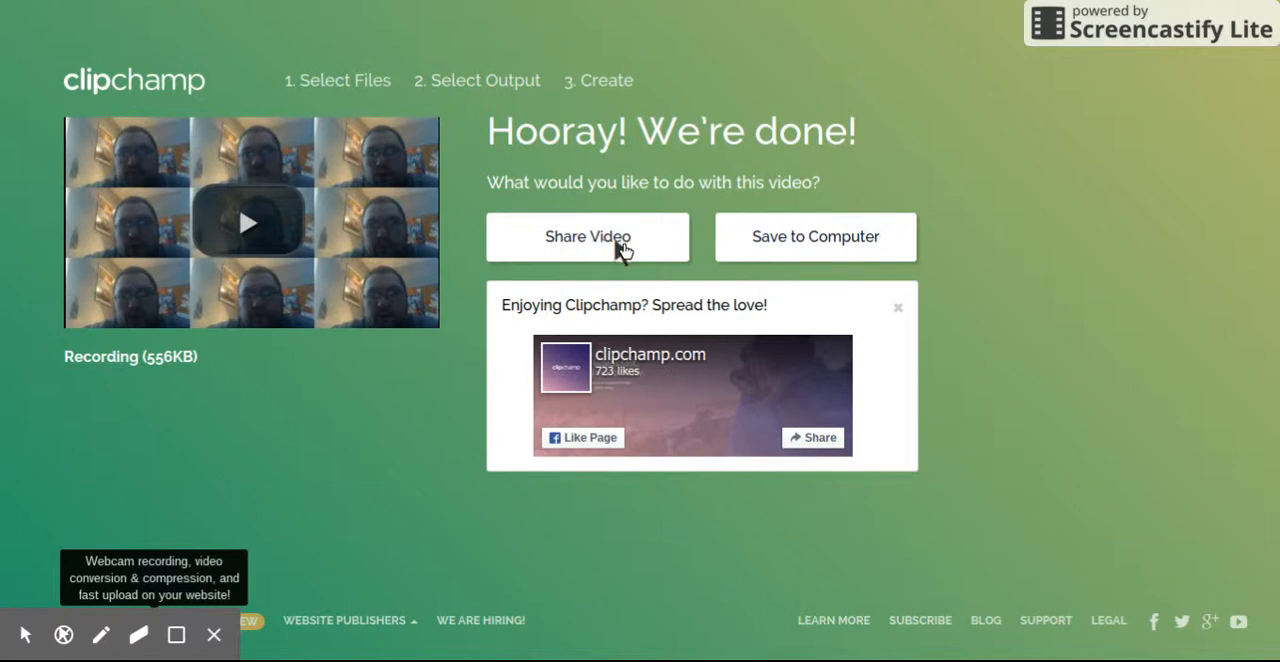
mouse_move(738, 243)
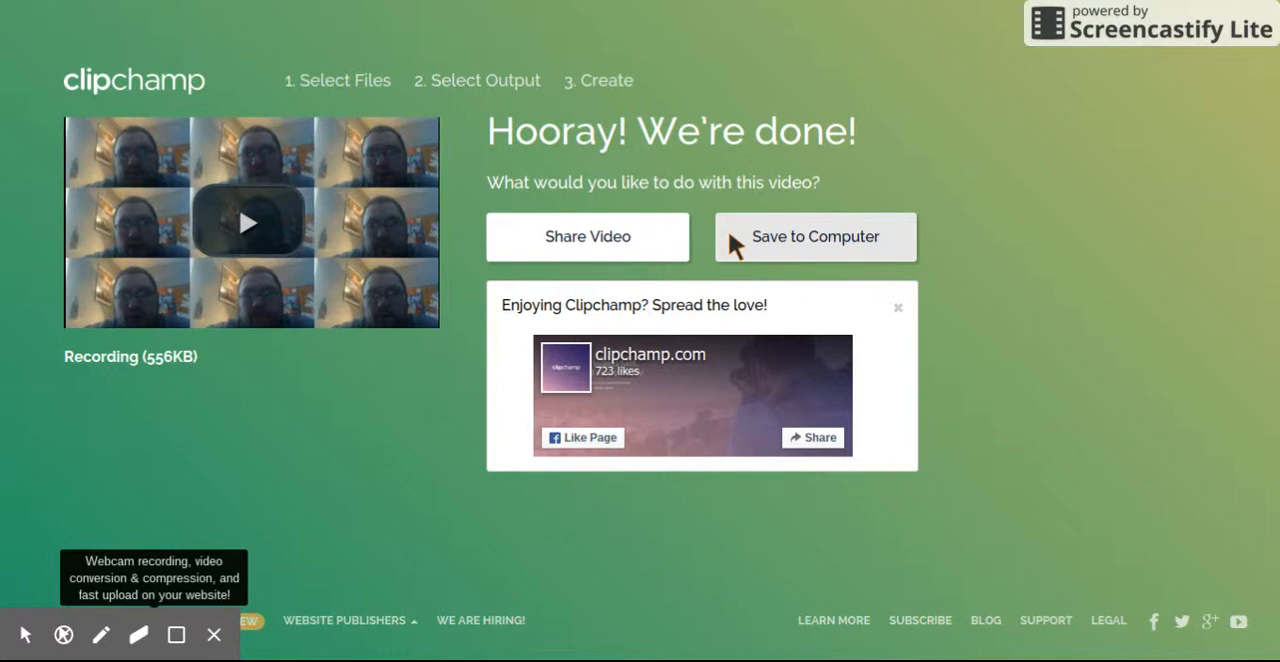
mouse_move(1062, 382)
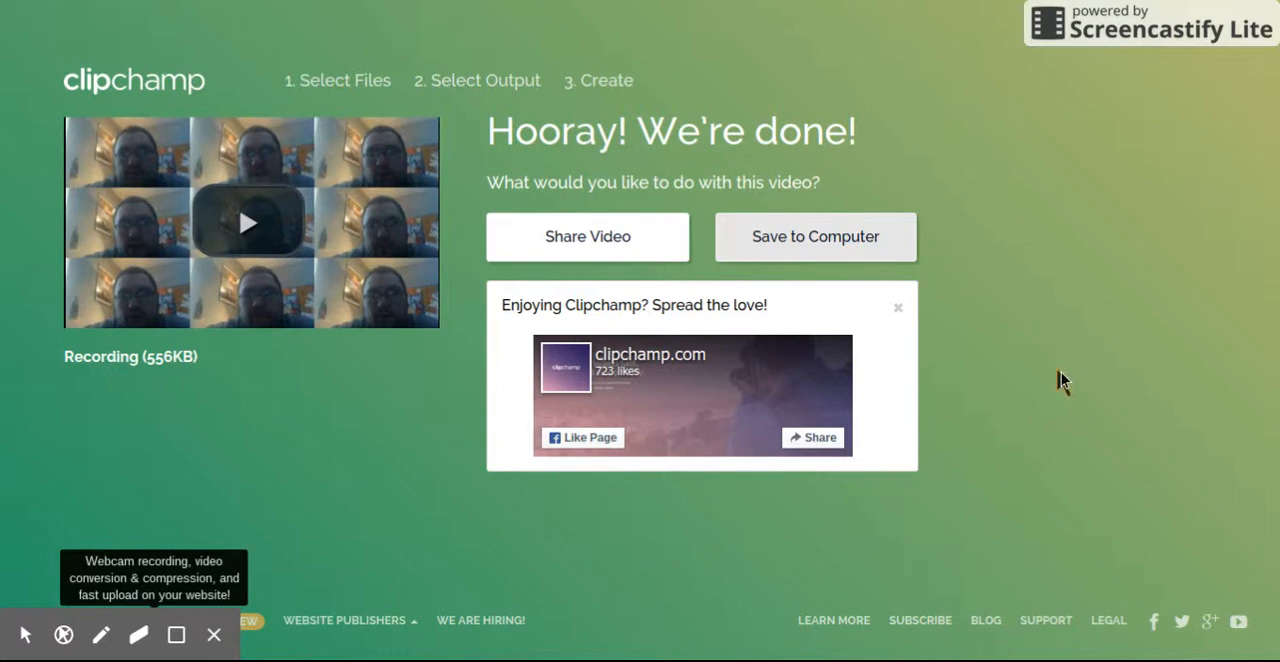
mouse_move(1063, 382)
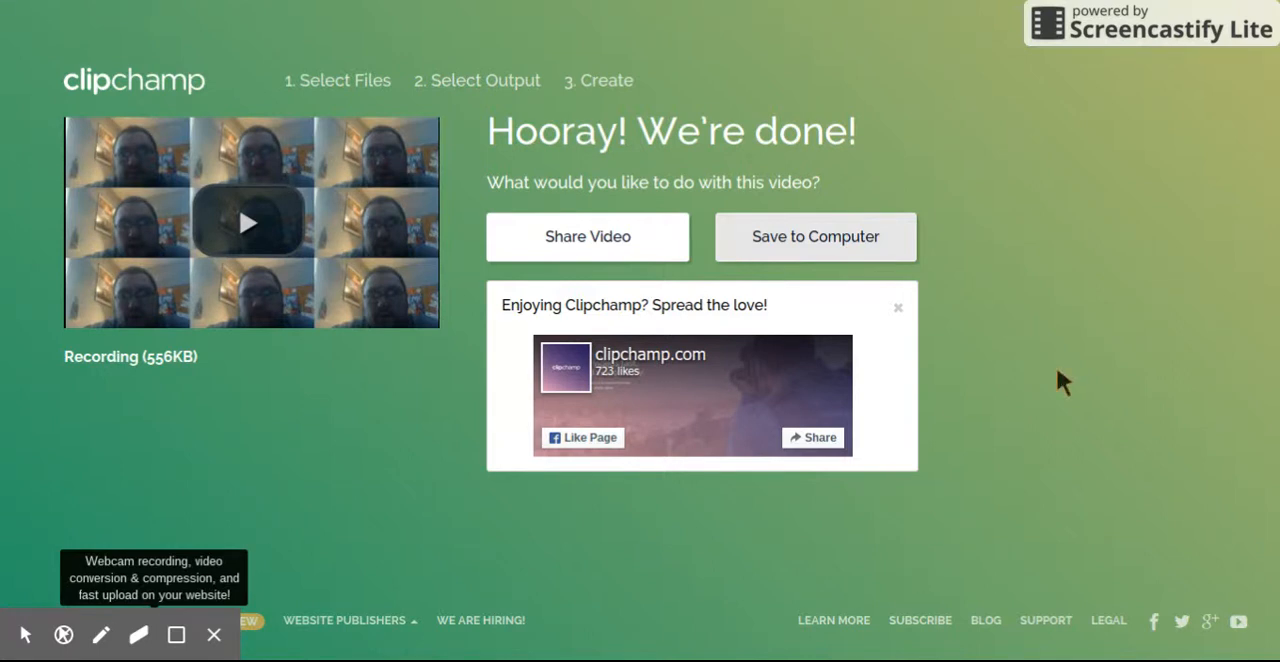
mouse_move(958, 465)
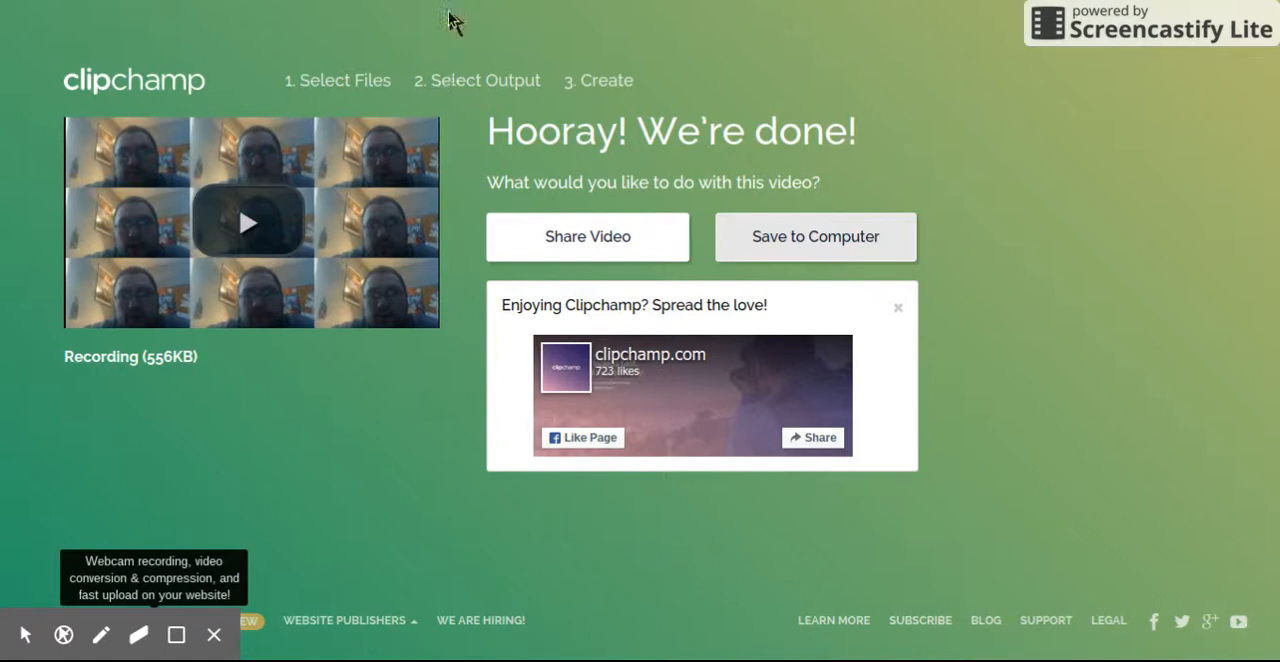
mouse_move(435, 11)
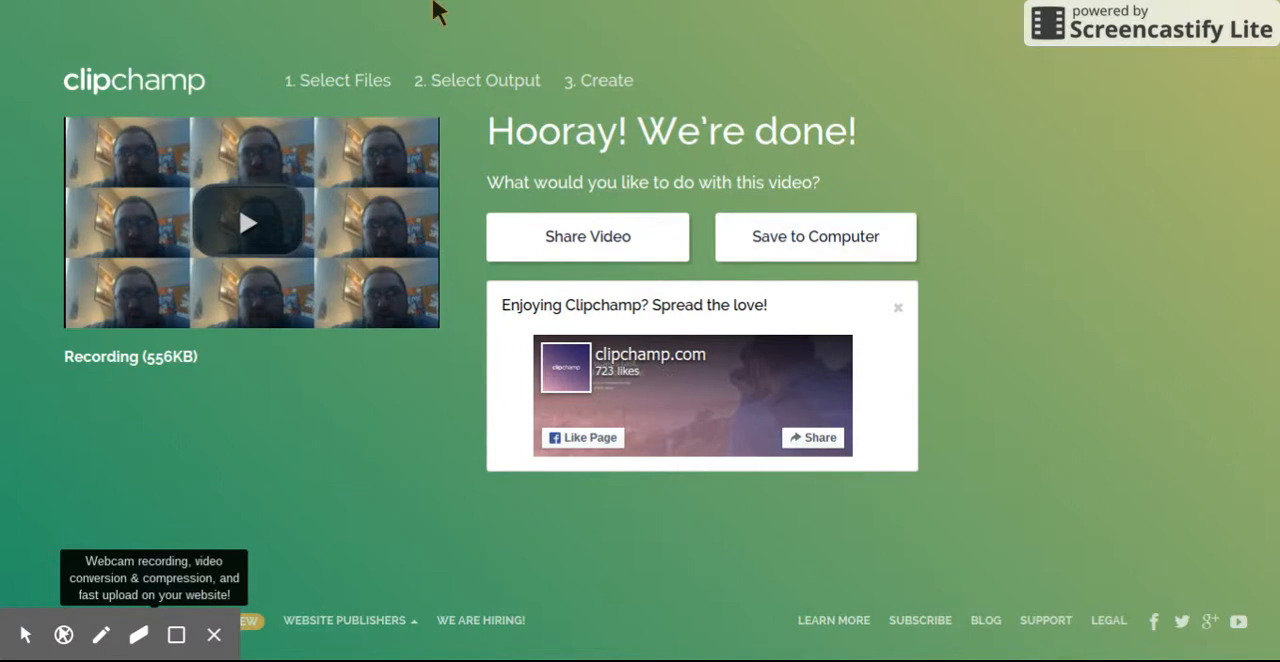
mouse_move(418, 45)
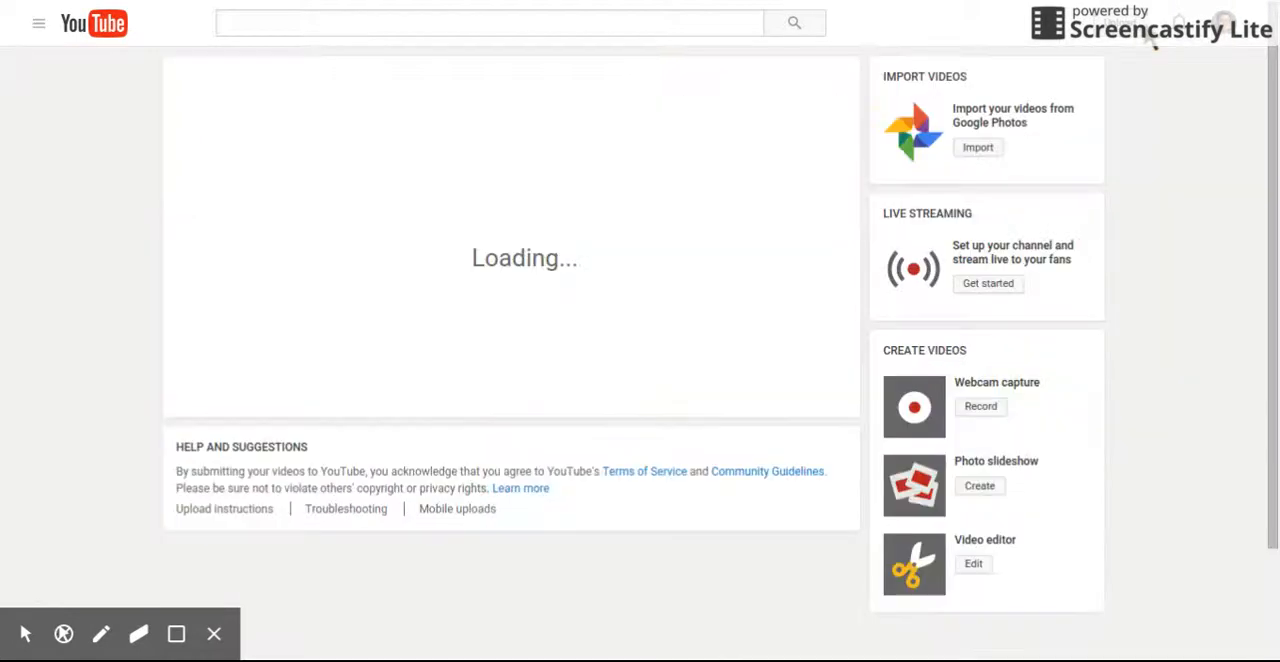
mouse_move(591, 250)
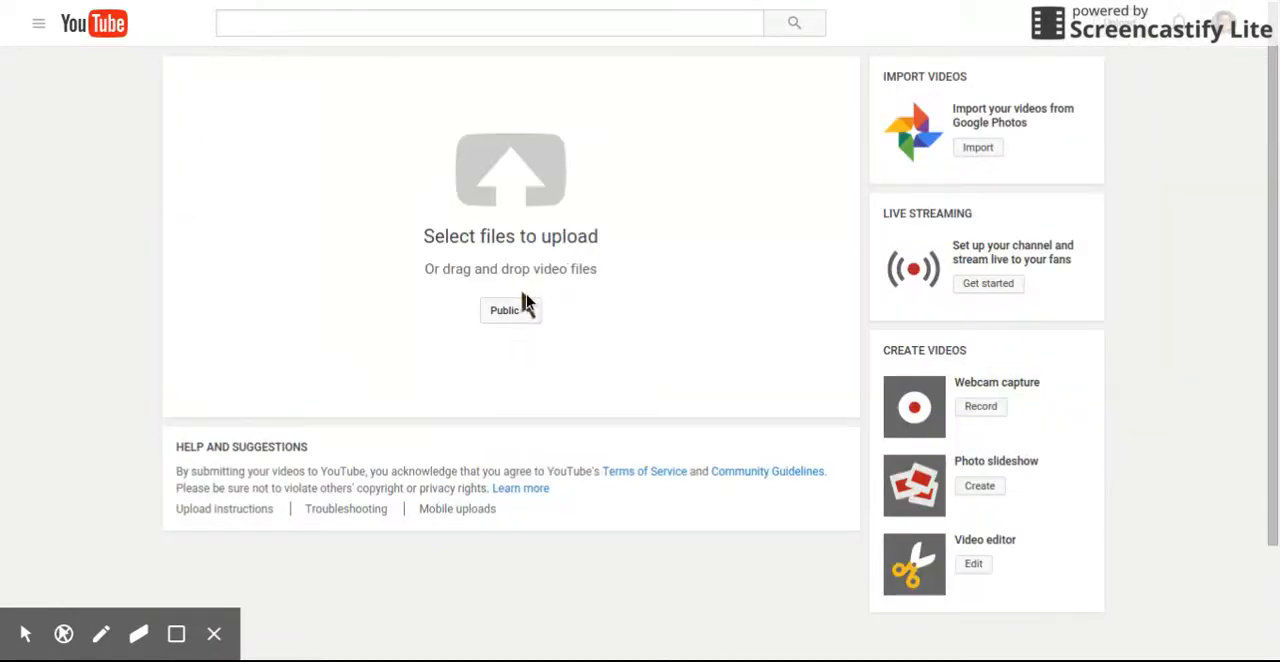
Set the upcoming YouTube upload's privacy from Public to Unlisted
left_click(510, 310)
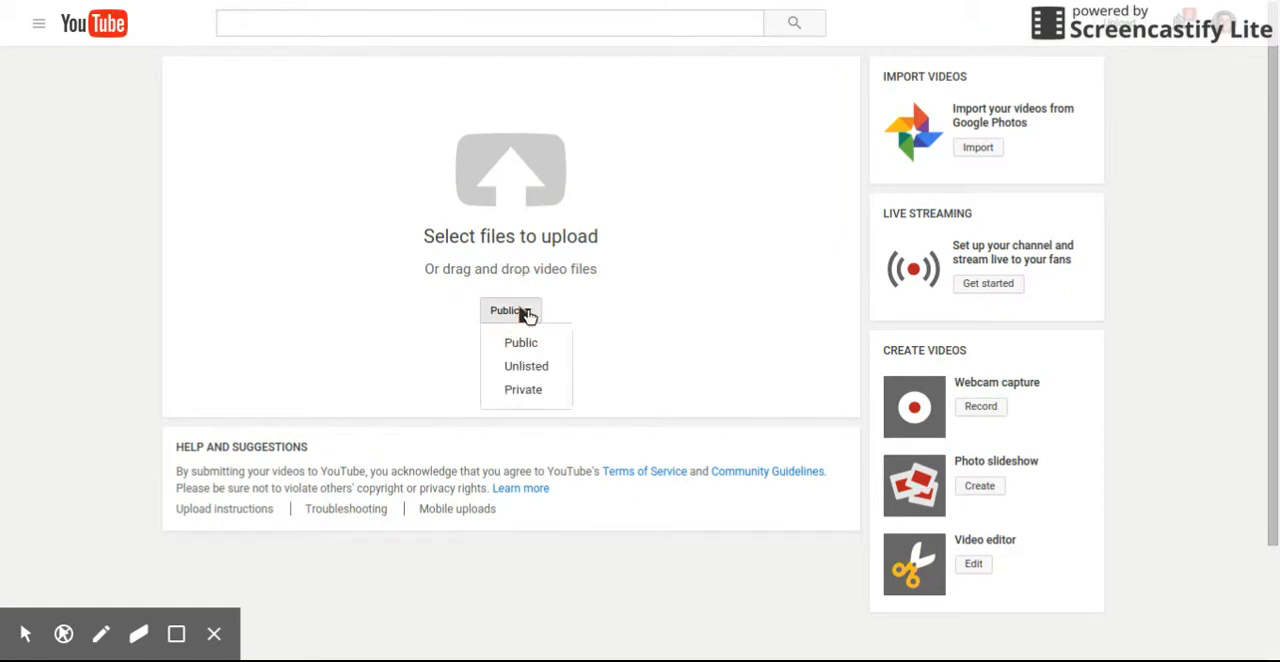
mouse_move(527, 365)
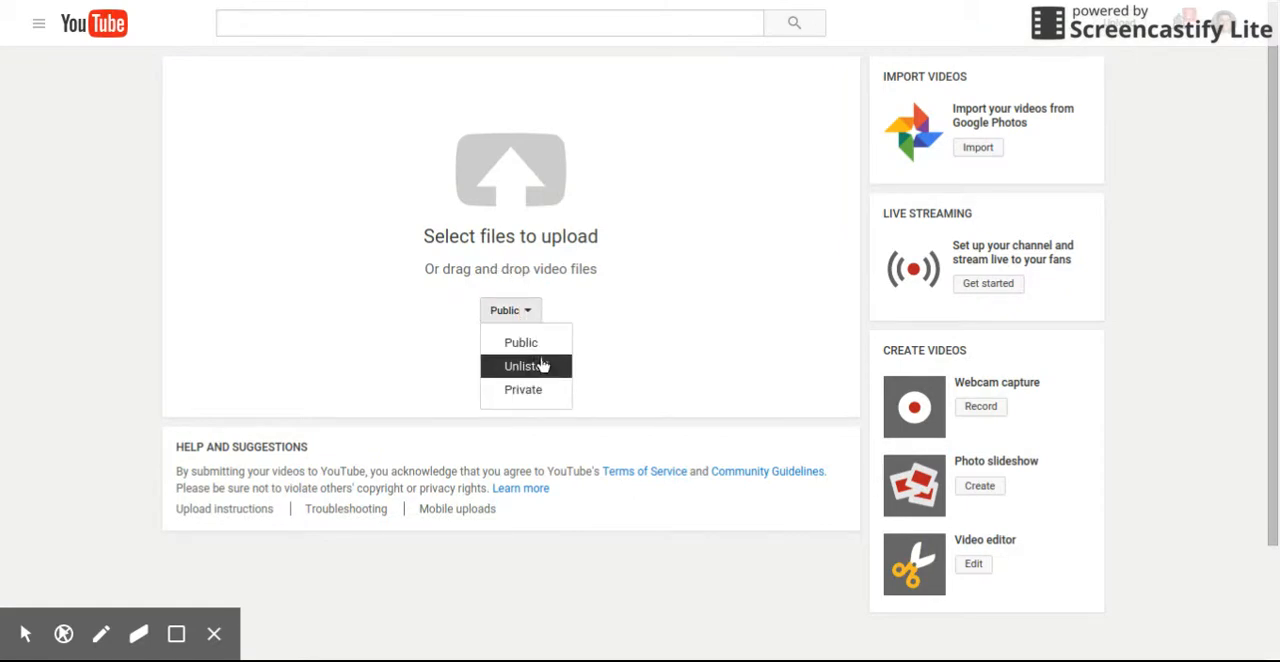
left_click(522, 366)
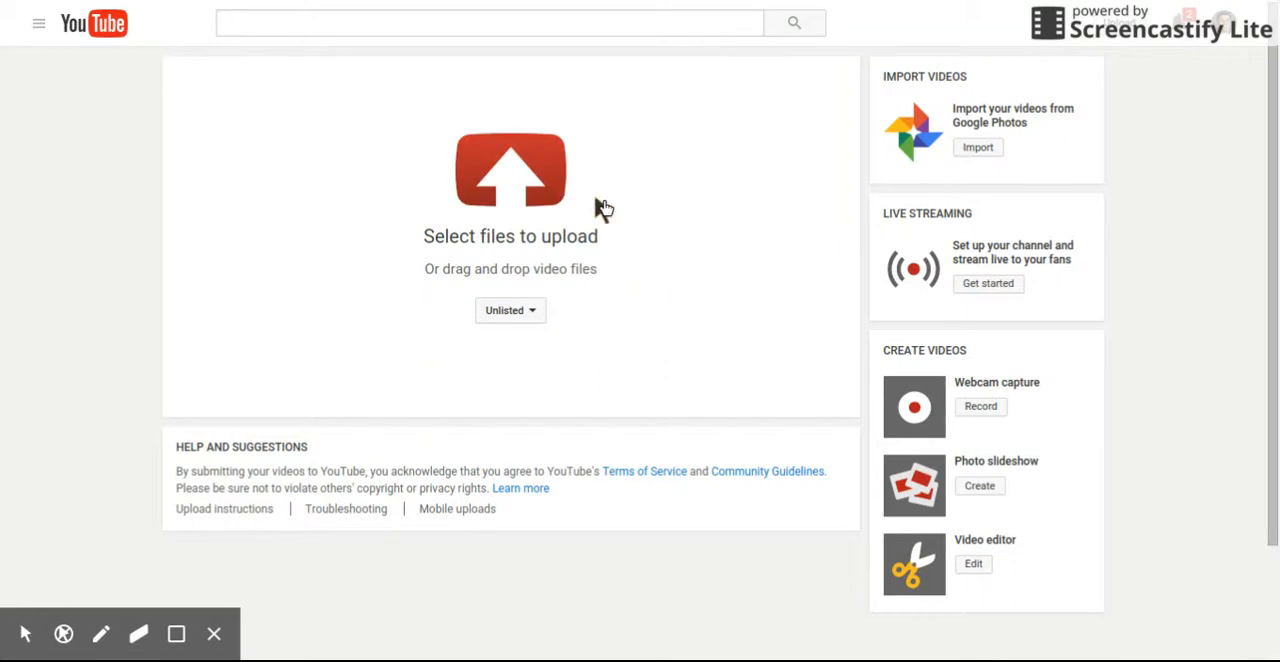
mouse_move(543, 193)
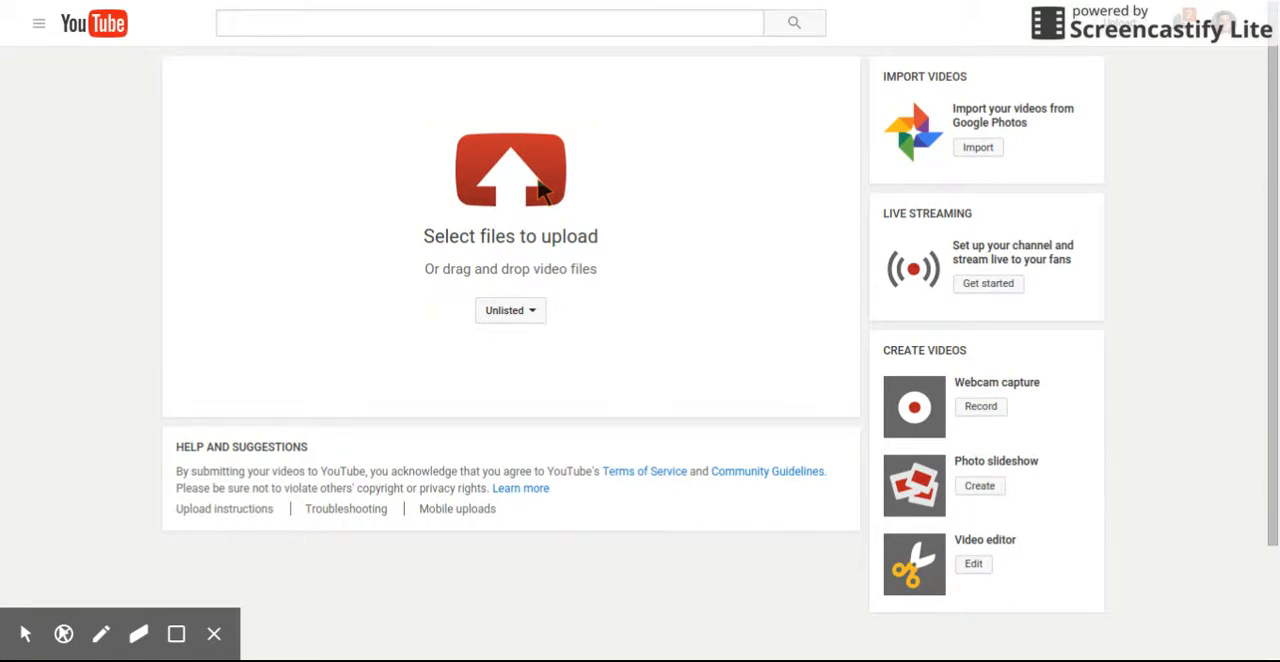
Select the saved Clipchamp recording to upload as the unlisted video 'clipchamp'
left_click(510, 170)
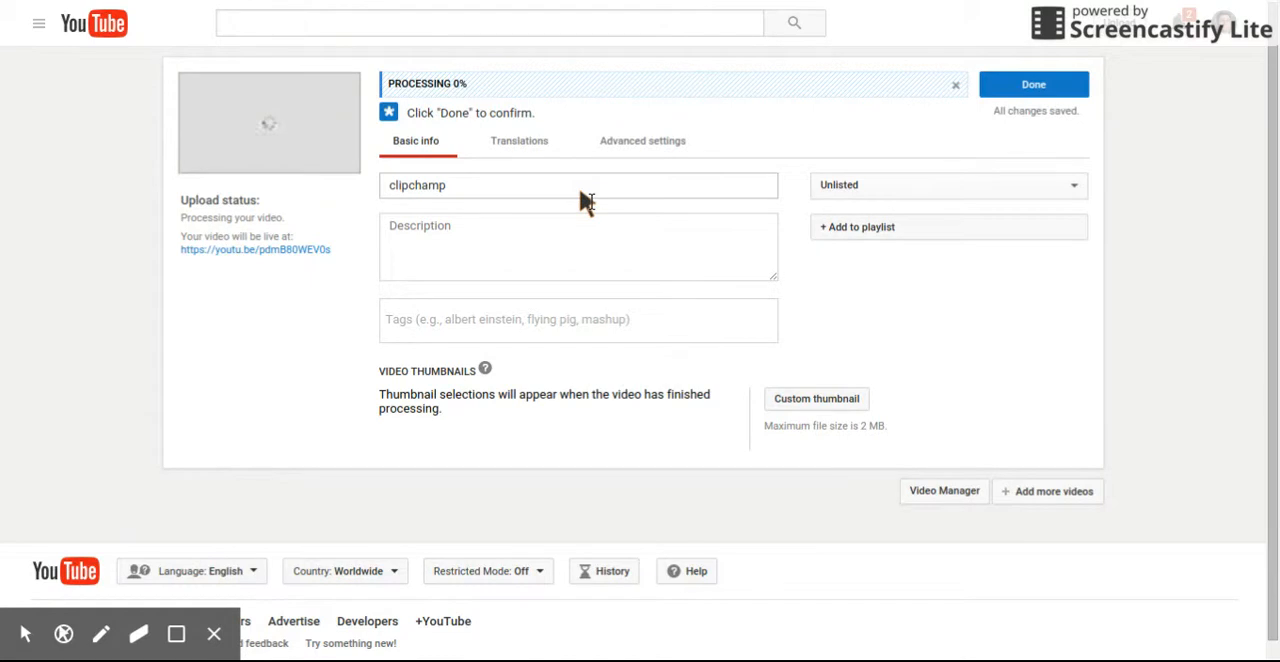
mouse_move(545, 120)
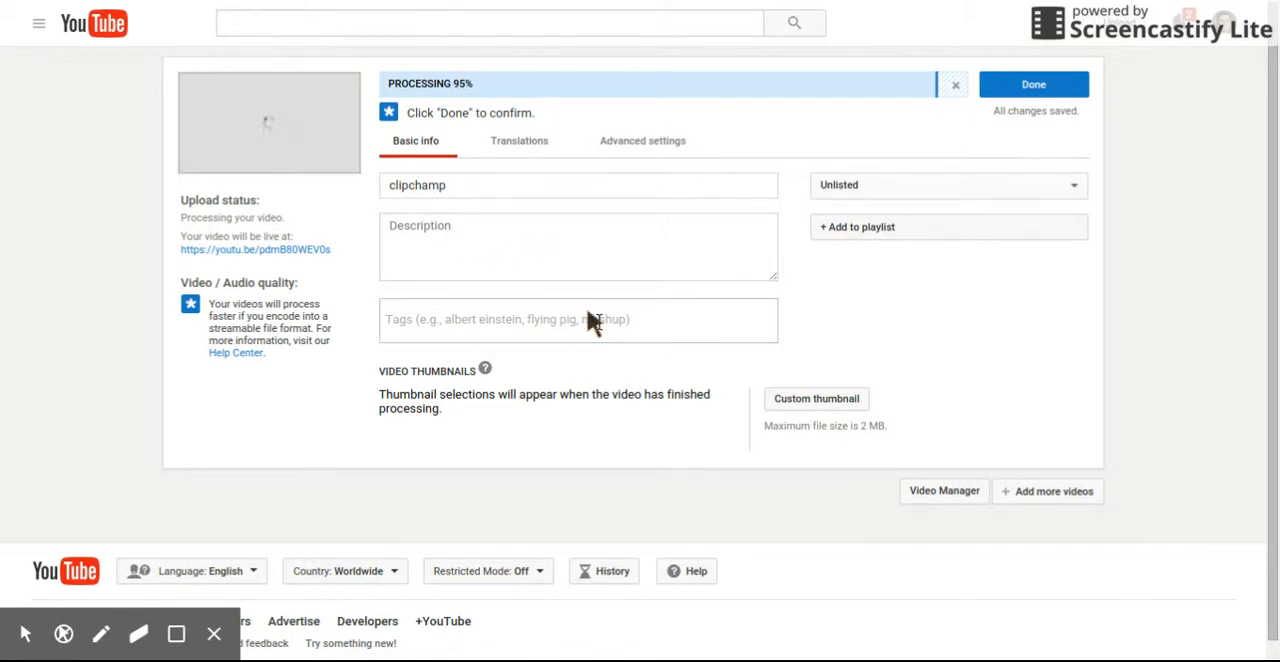
mouse_move(300, 215)
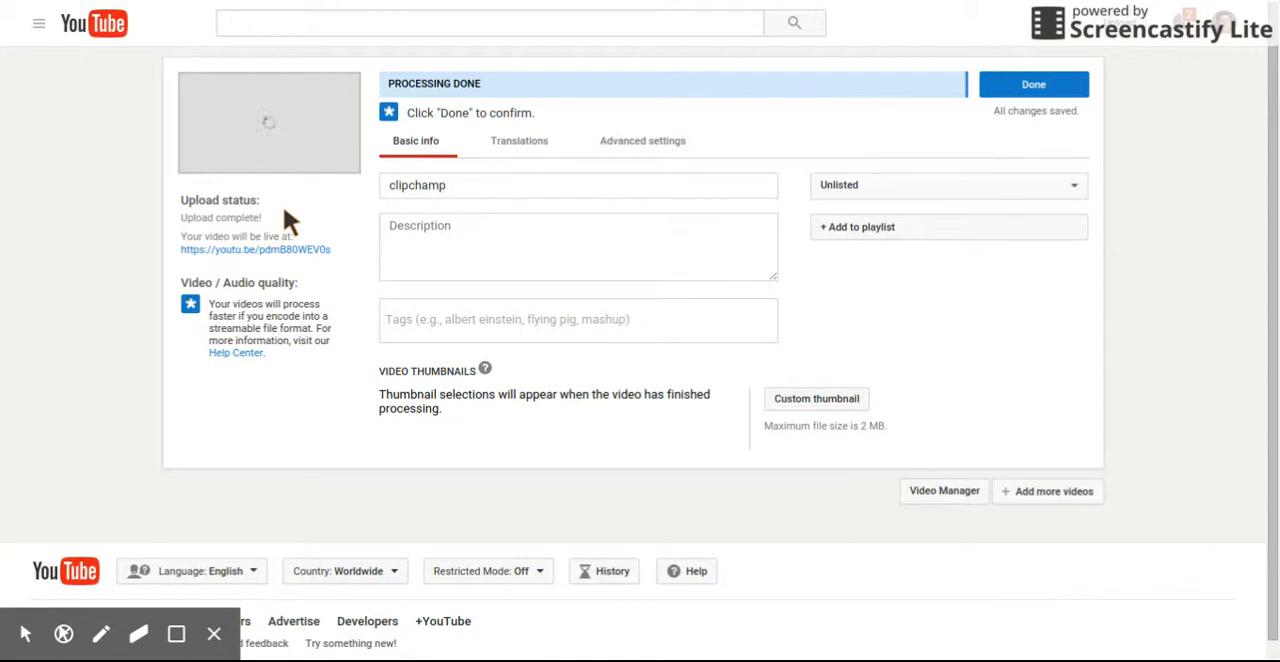
mouse_move(925, 27)
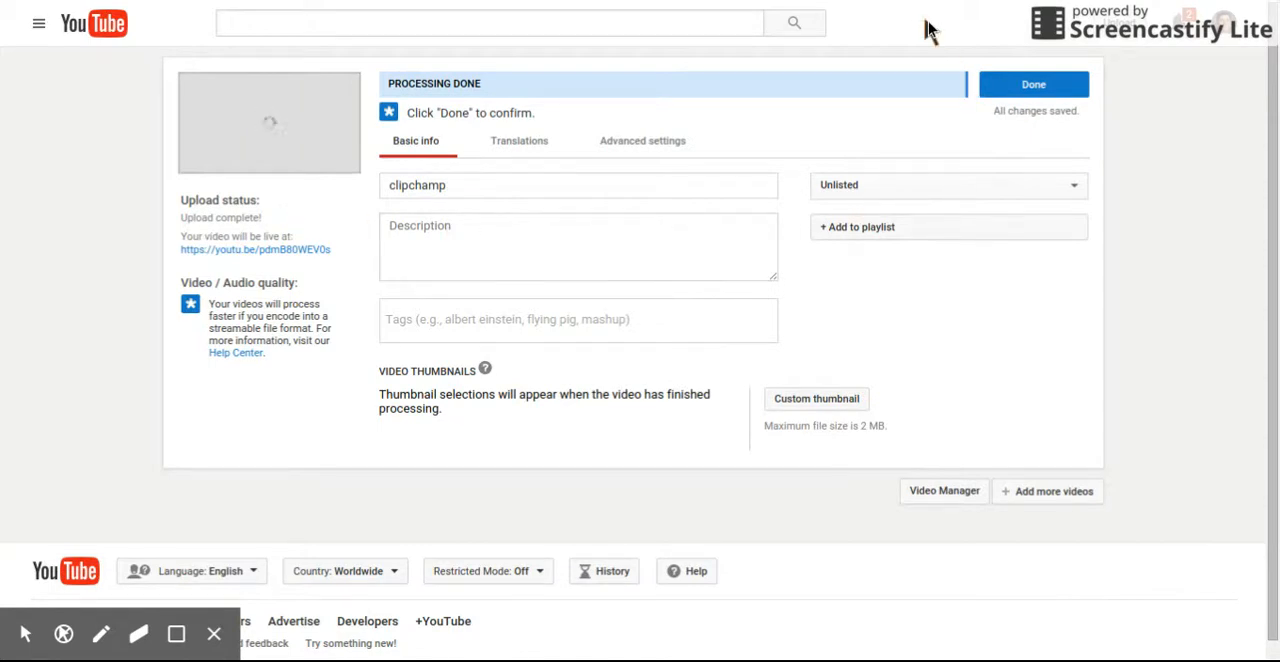